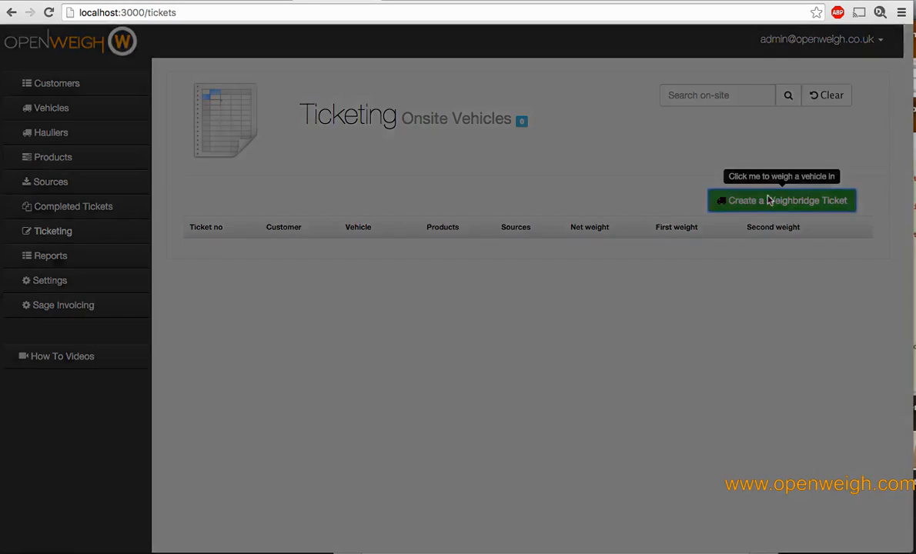
Start a new weighbridge ticket for registration NT34 6TT with customer Test Customer 2.
{"action": "left_click", "coordinate": [783, 200]}
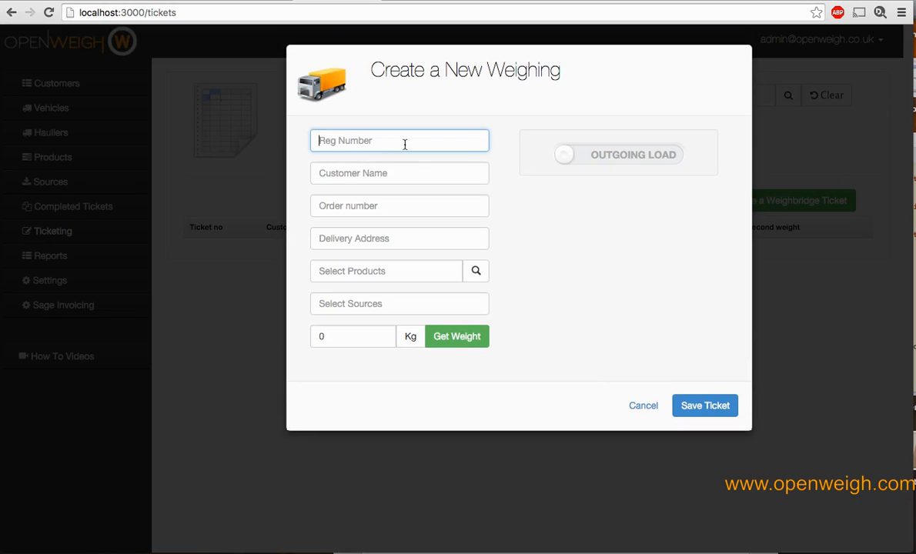
{"action": "type", "text": "NT34 6TT"}
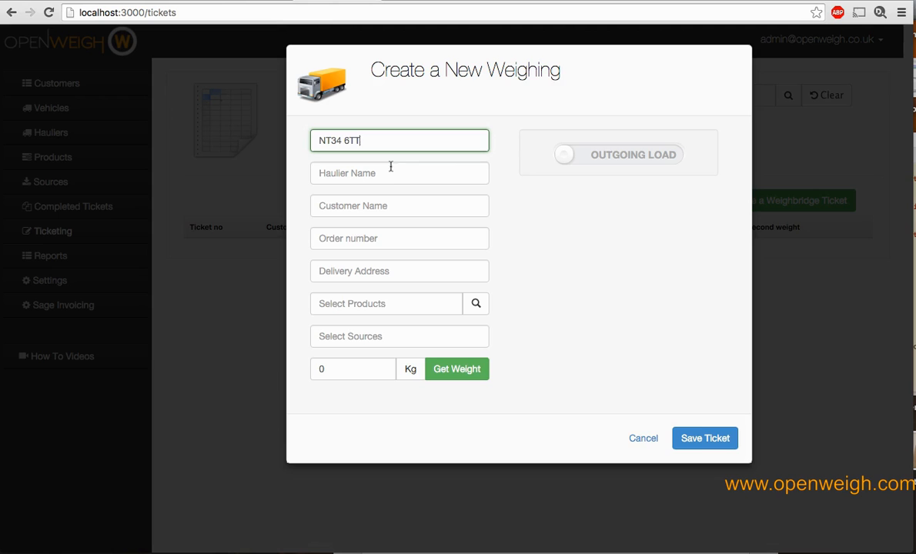
{"action": "left_click", "coordinate": [399, 206]}
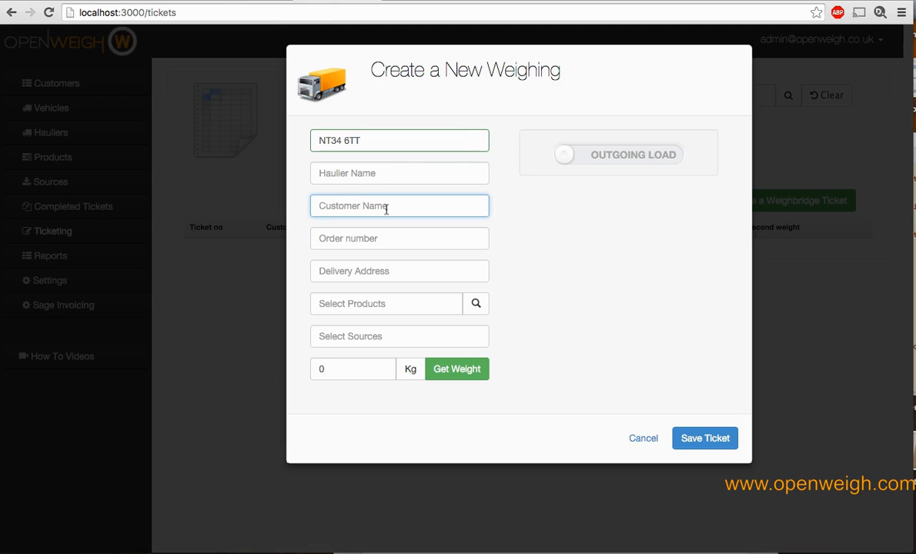
{"action": "type", "text": "Cust"}
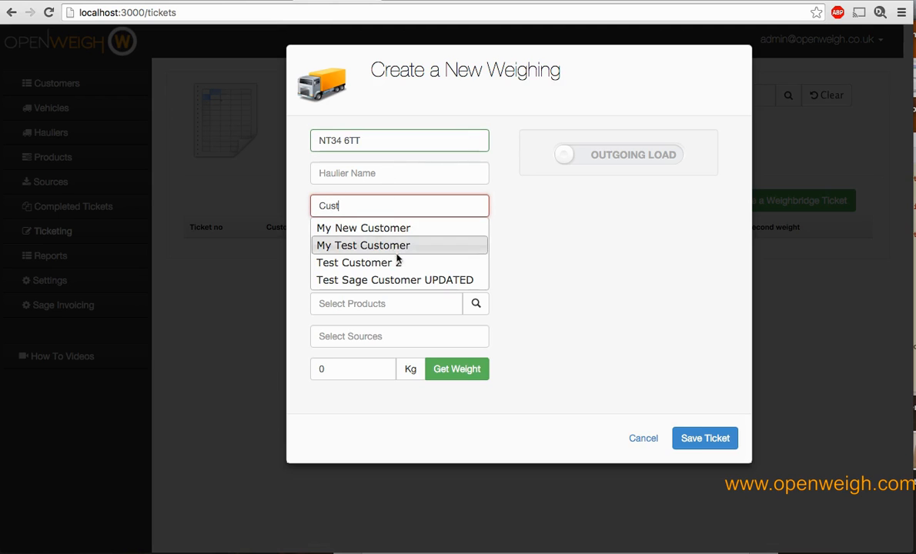
{"action": "left_click", "coordinate": [354, 262]}
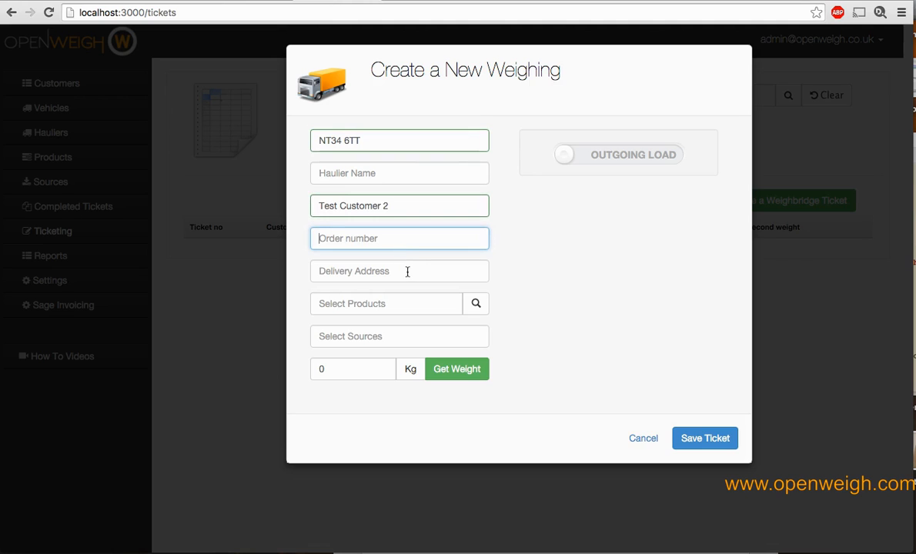
Begin the delivery address by entering 'new road' to get suggestions.
{"action": "left_click", "coordinate": [399, 271]}
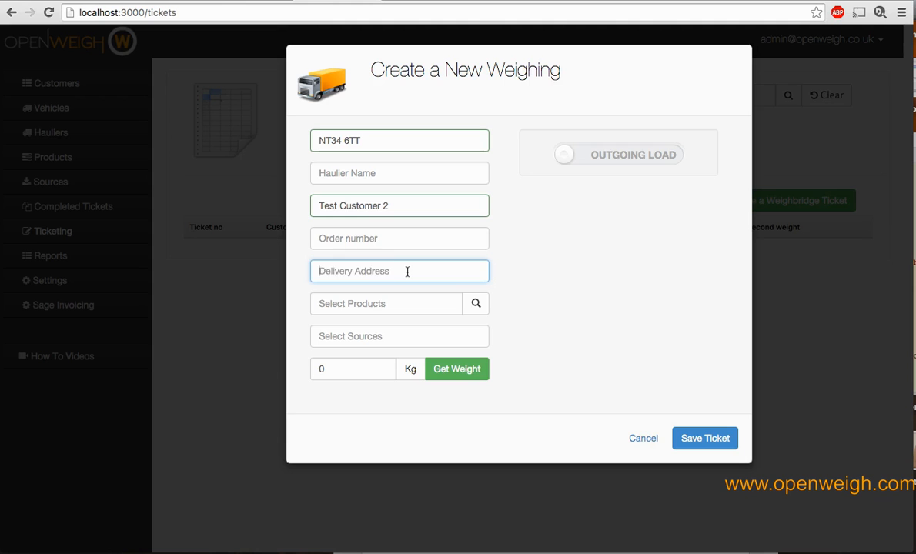
{"action": "type", "text": "new road"}
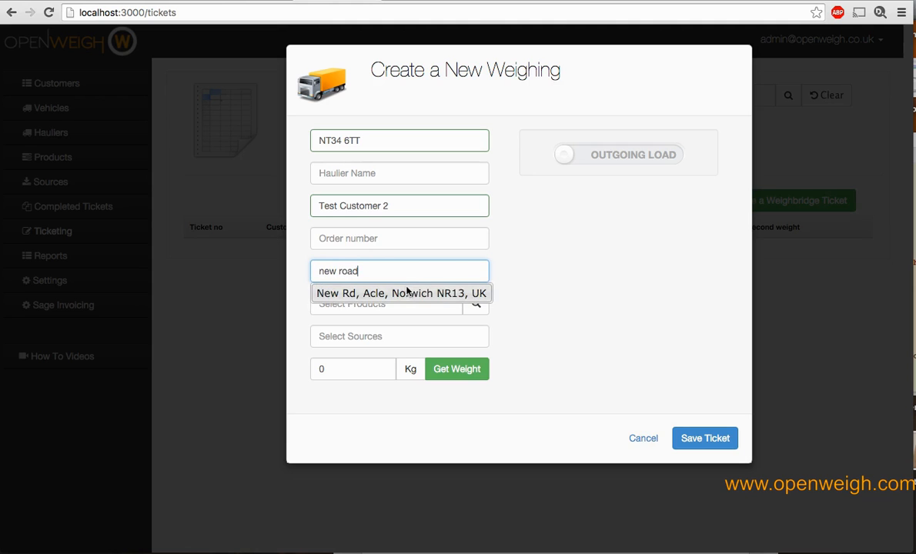
Set delivery address New Rd, Acle, Norwich NR13, product My product and source Storage Shed D, then request the scale weight.
{"action": "left_click", "coordinate": [476, 304]}
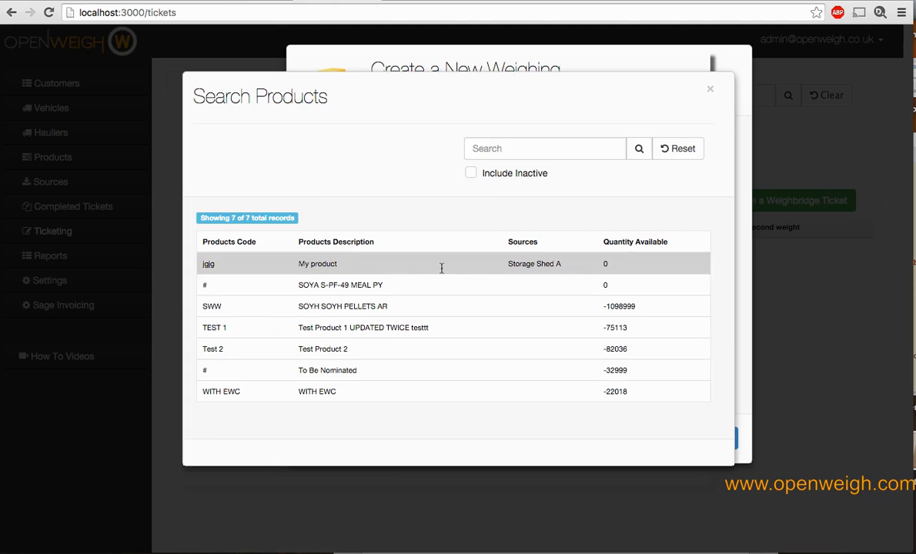
{"action": "left_click", "coordinate": [317, 263]}
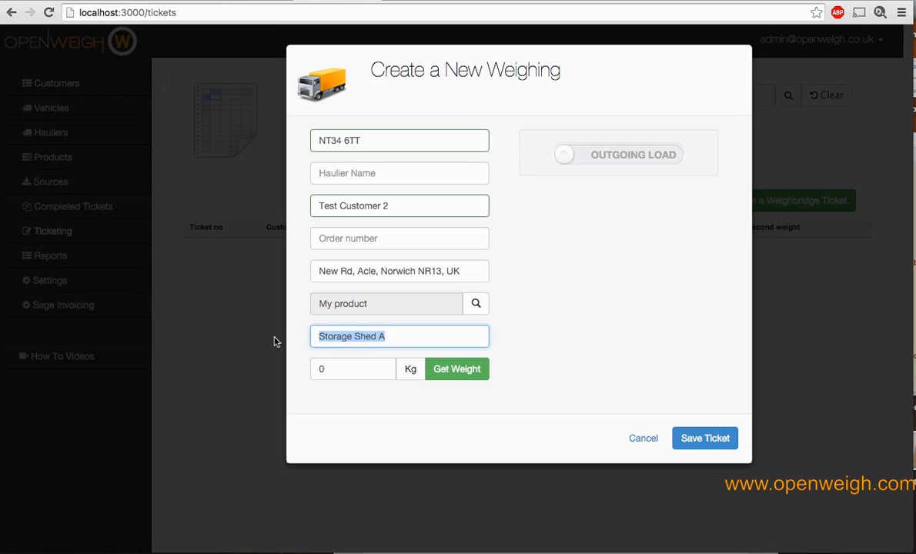
{"action": "type", "text": "she"}
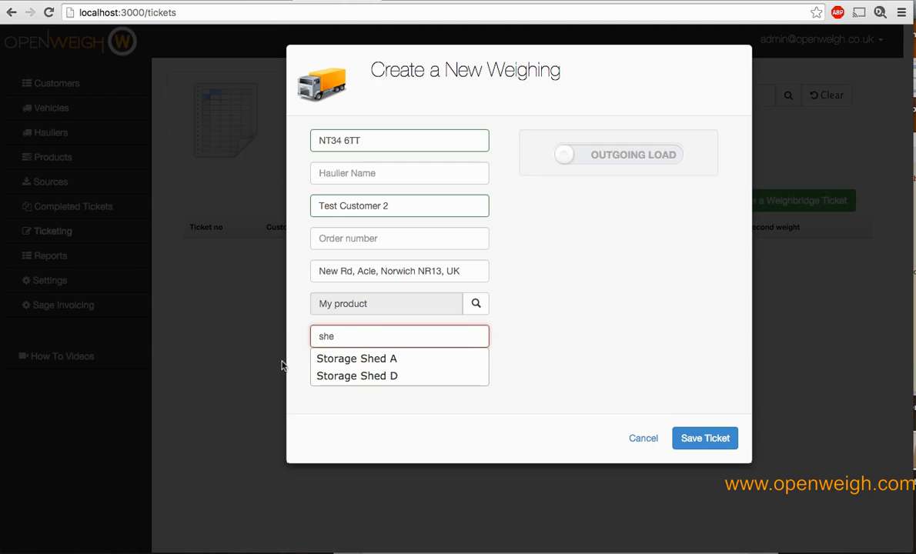
{"action": "left_click", "coordinate": [357, 375]}
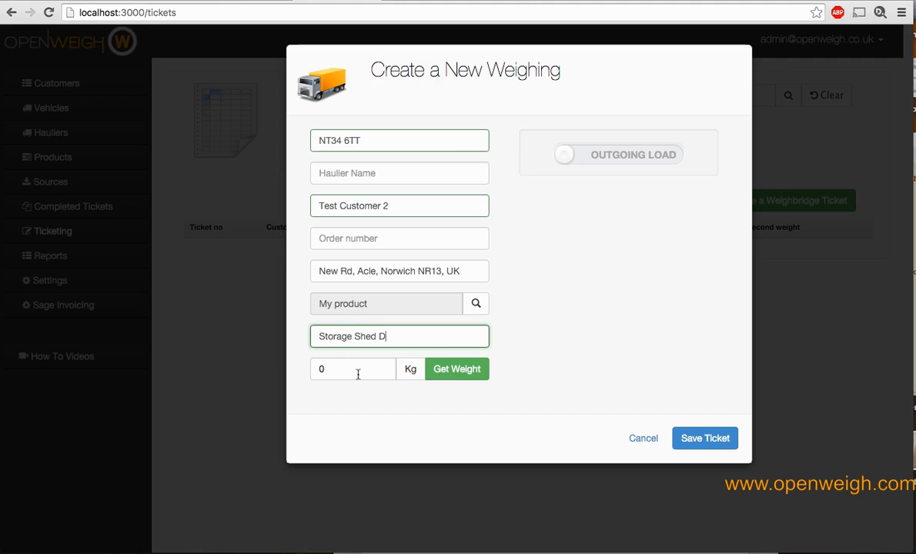
{"action": "left_click", "coordinate": [456, 369]}
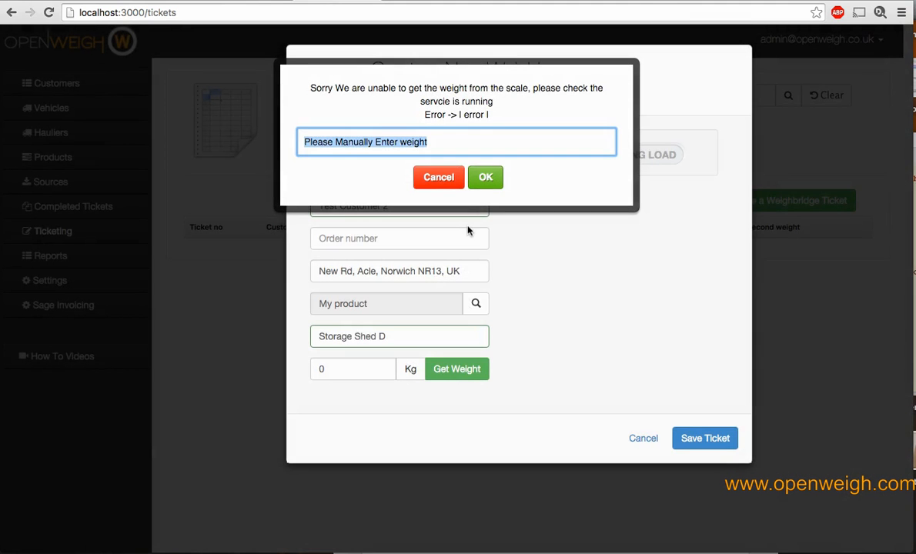
{"action": "type", "text": "1200"}
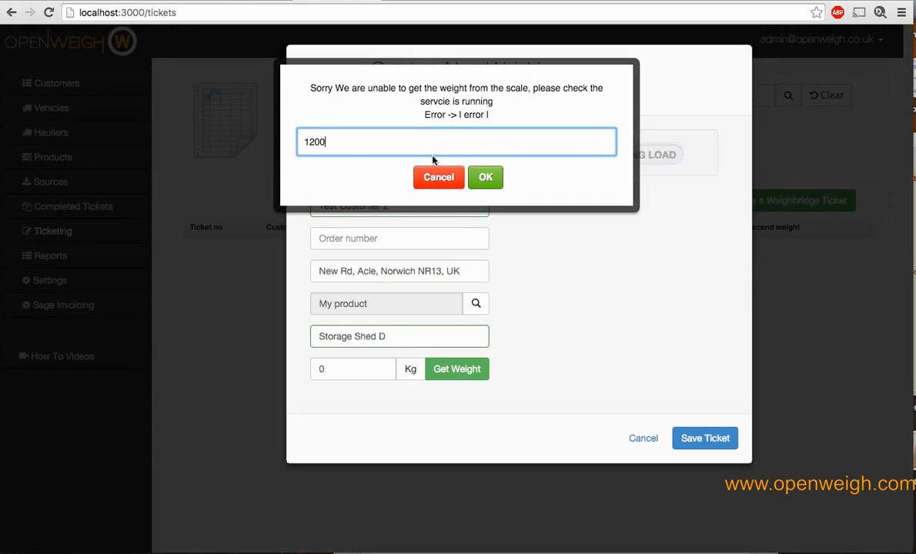
{"action": "left_click", "coordinate": [485, 177]}
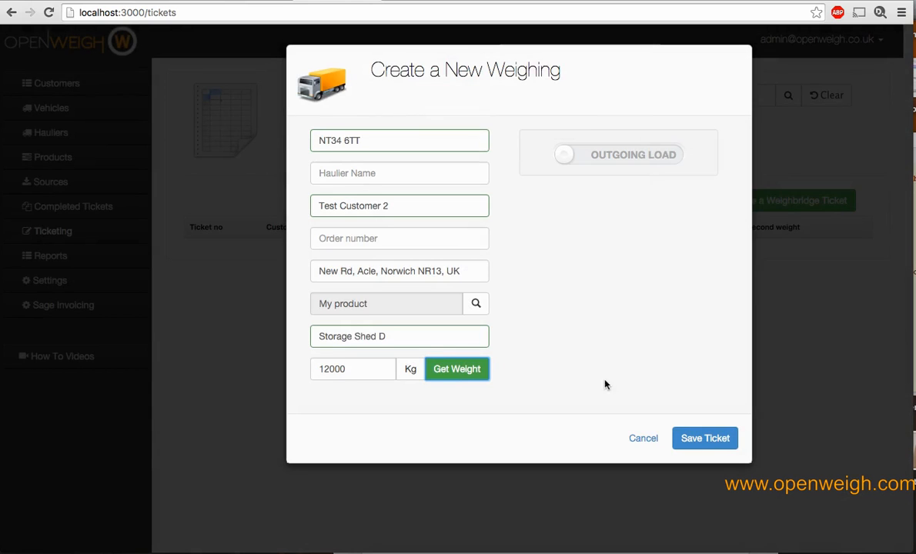
{"action": "left_click", "coordinate": [705, 437]}
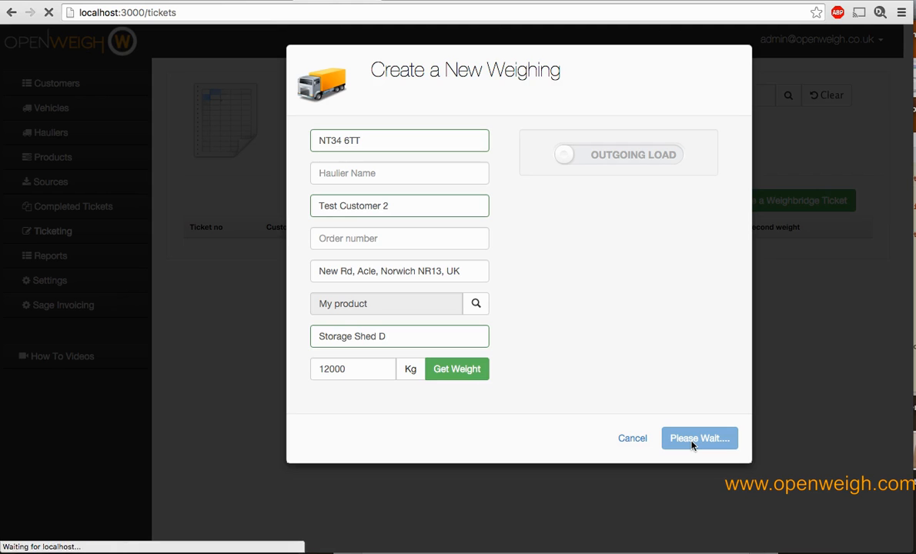
{"action": "left_click", "coordinate": [699, 437]}
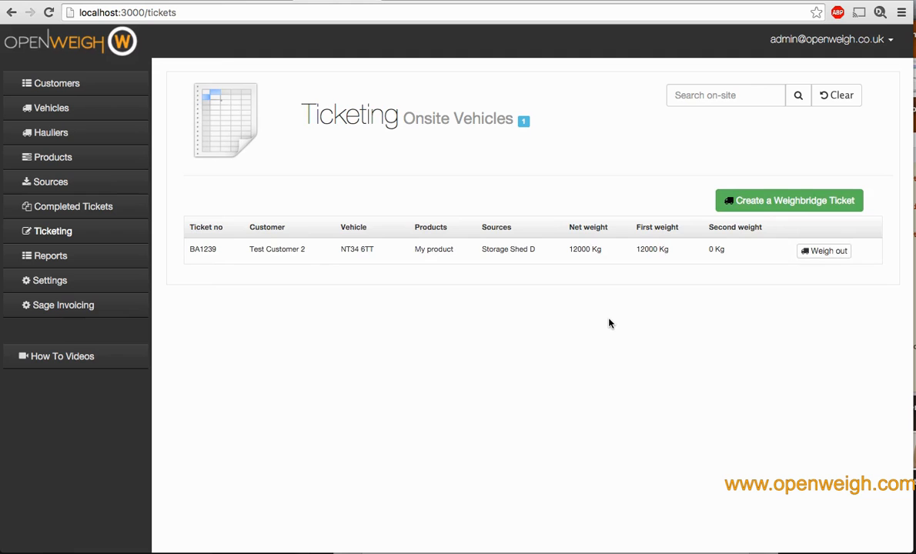
{"action": "mouse_move", "coordinate": [824, 250]}
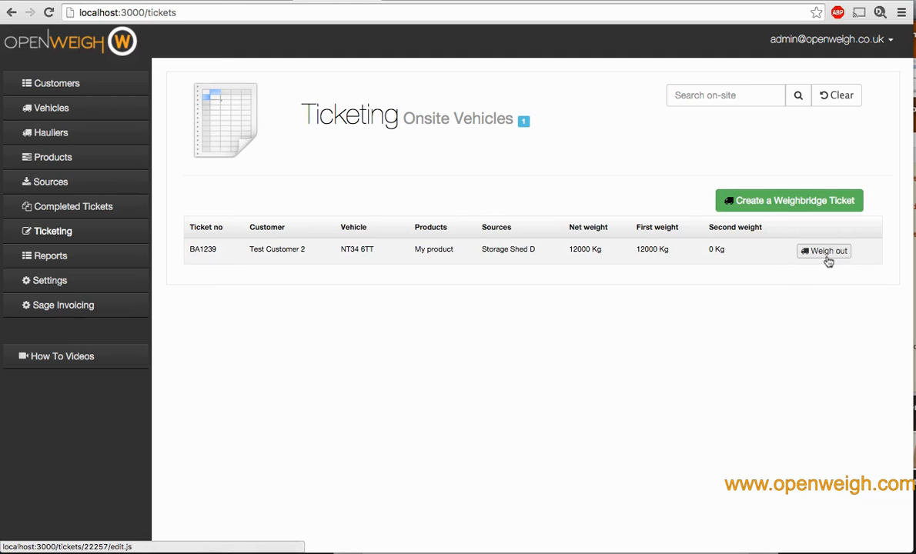
{"action": "left_click", "coordinate": [824, 250]}
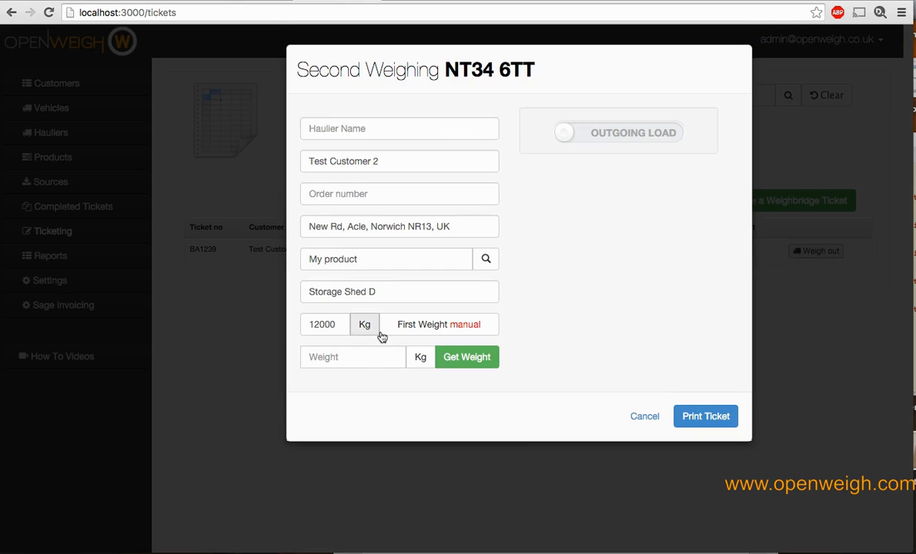
{"action": "left_click", "coordinate": [351, 357]}
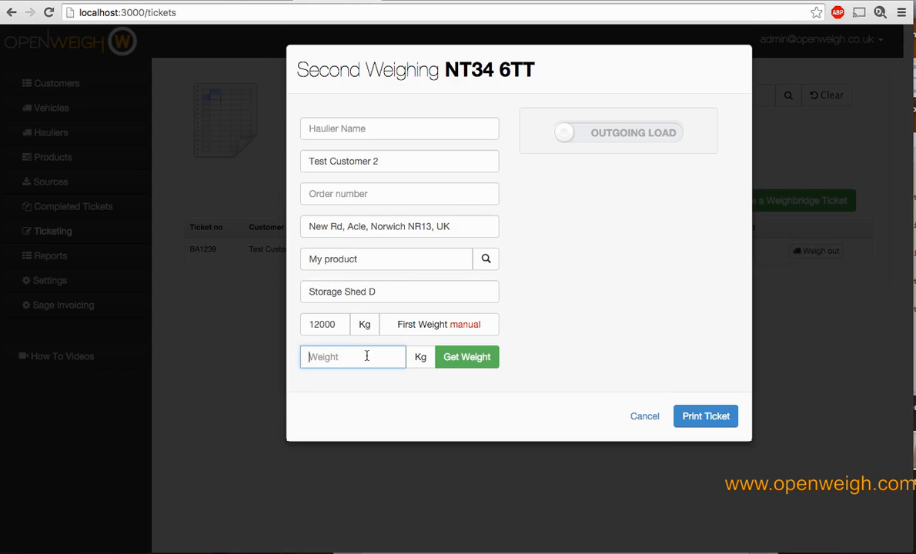
{"action": "type", "text": "32000"}
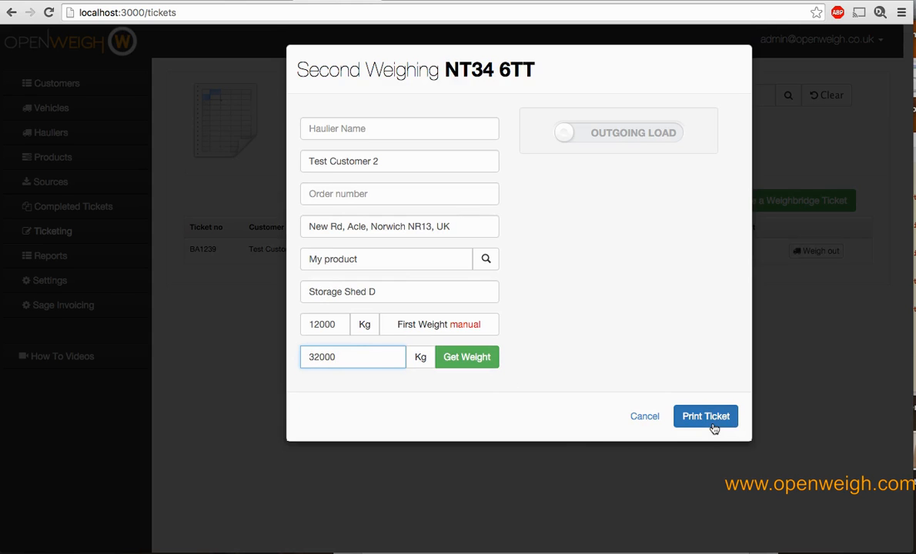
{"action": "left_click", "coordinate": [705, 416]}
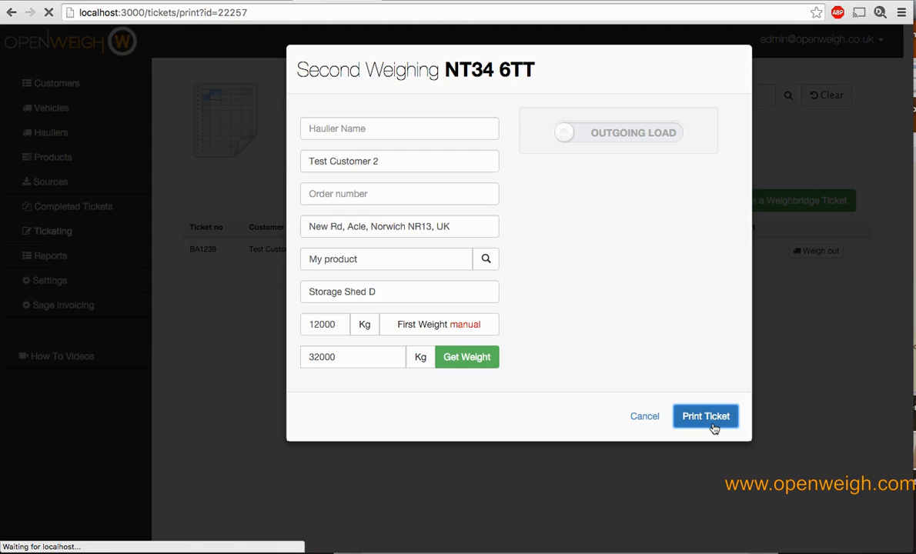
{"action": "left_click", "coordinate": [706, 416]}
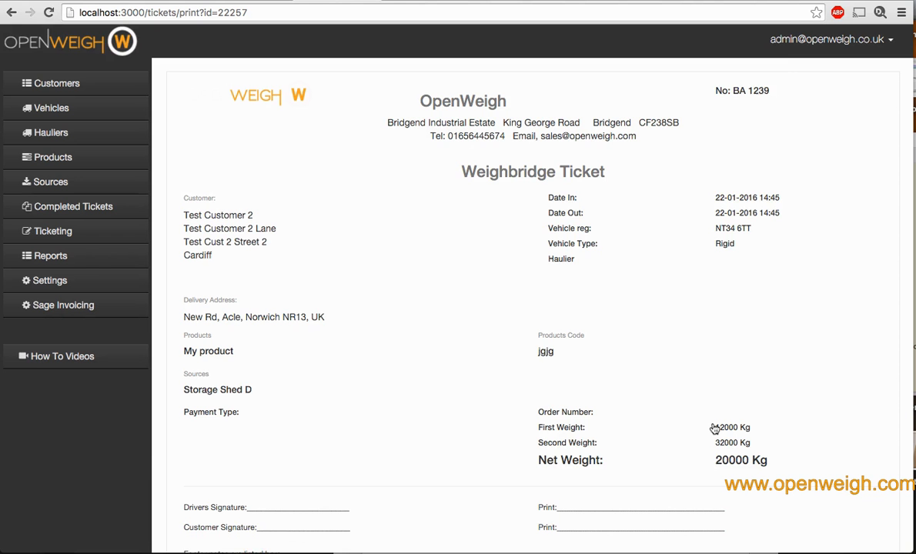